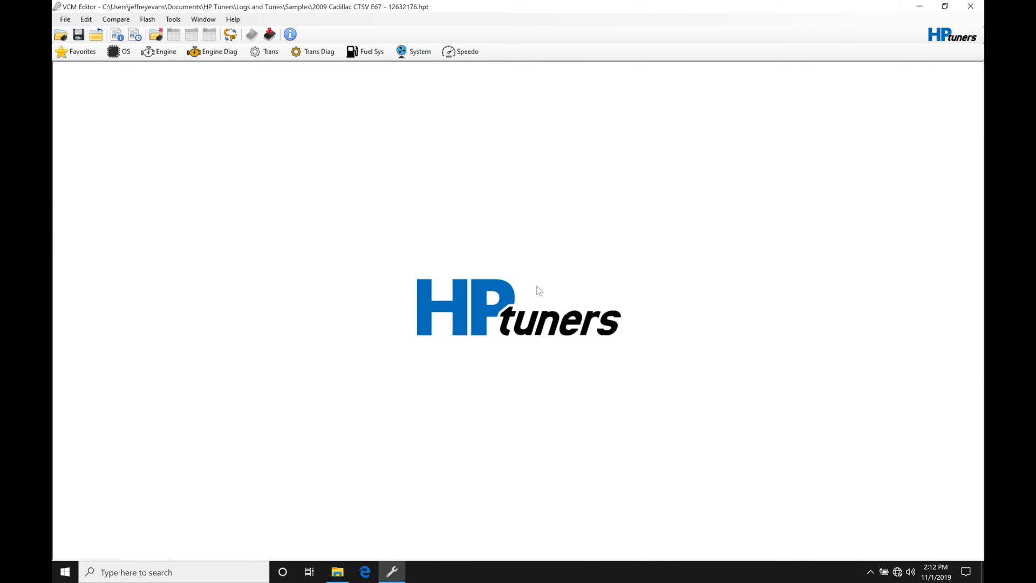
{"action": "mouse_move", "coordinate": [348, 131]}
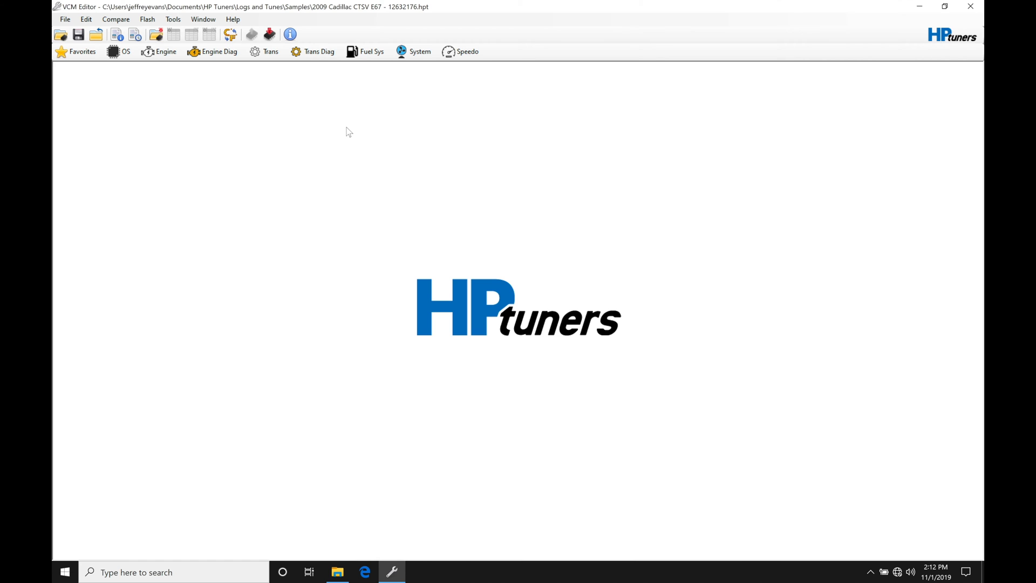
- Open Engine, then the Torque Management Supercharger tab showing boost limit and boost control values
{"action": "left_click", "coordinate": [165, 52]}
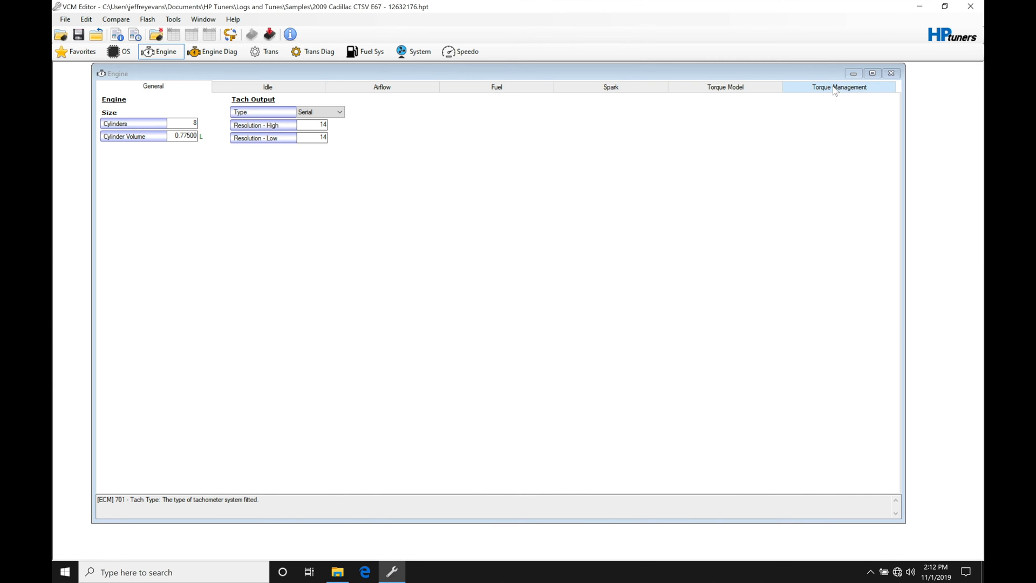
{"action": "left_click", "coordinate": [840, 87]}
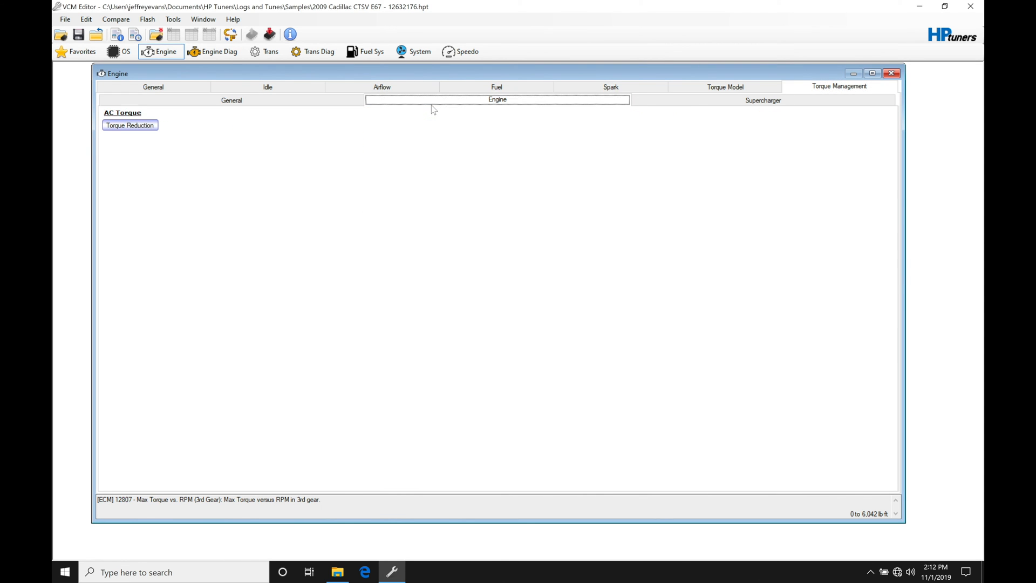
{"action": "left_click", "coordinate": [762, 100]}
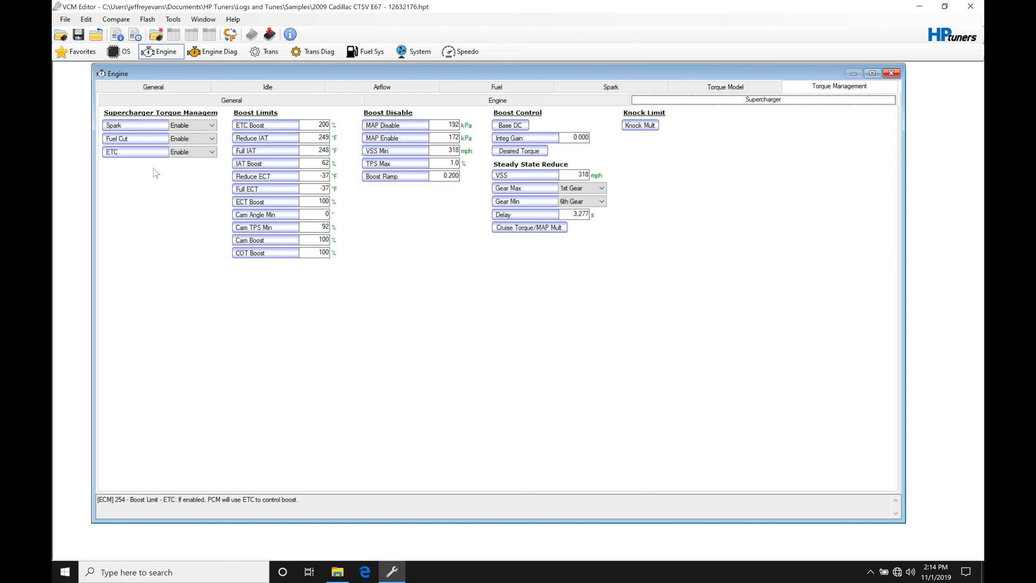
{"action": "mouse_move", "coordinate": [126, 251]}
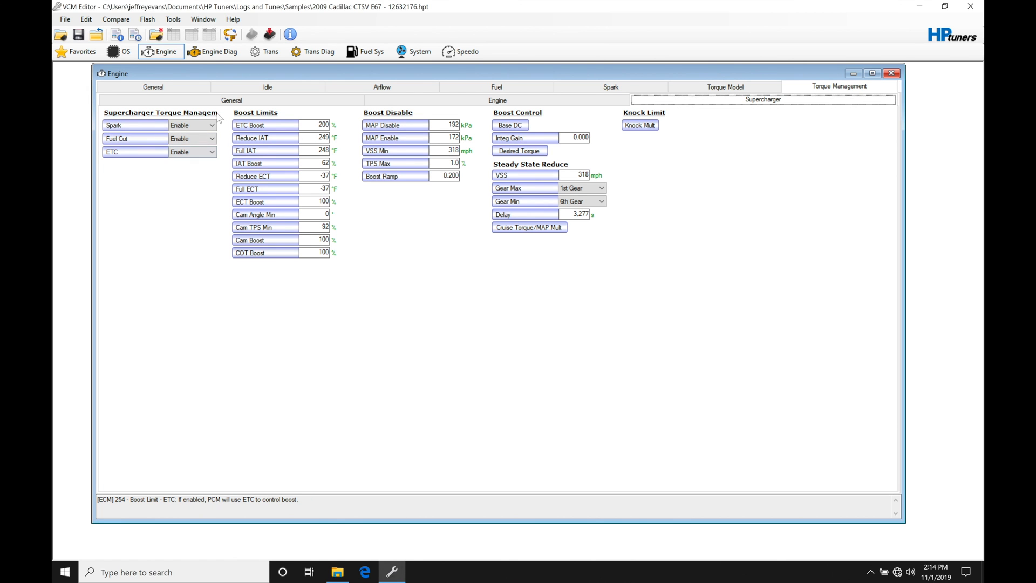
{"action": "left_click", "coordinate": [136, 139]}
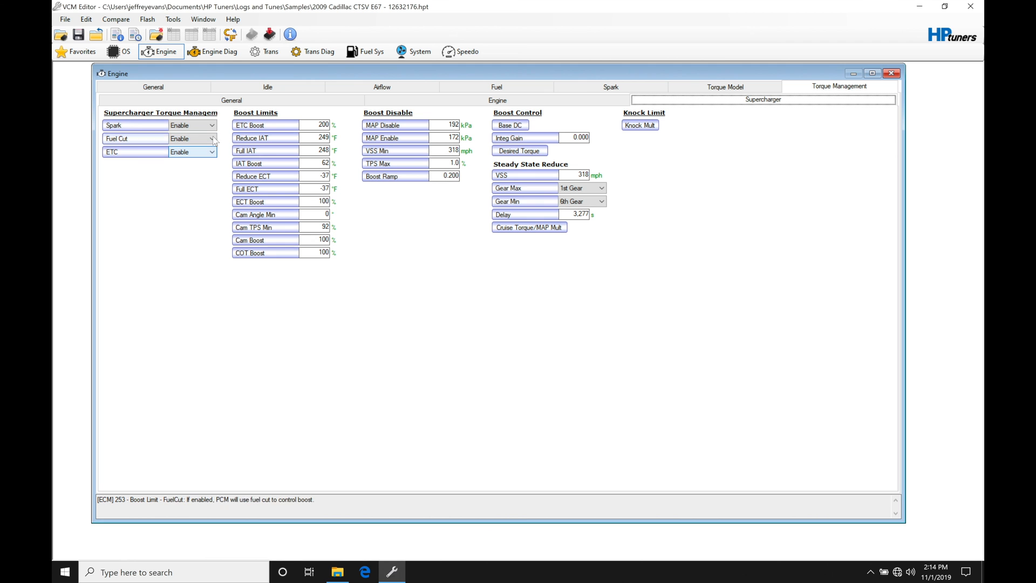
{"action": "left_click", "coordinate": [135, 151]}
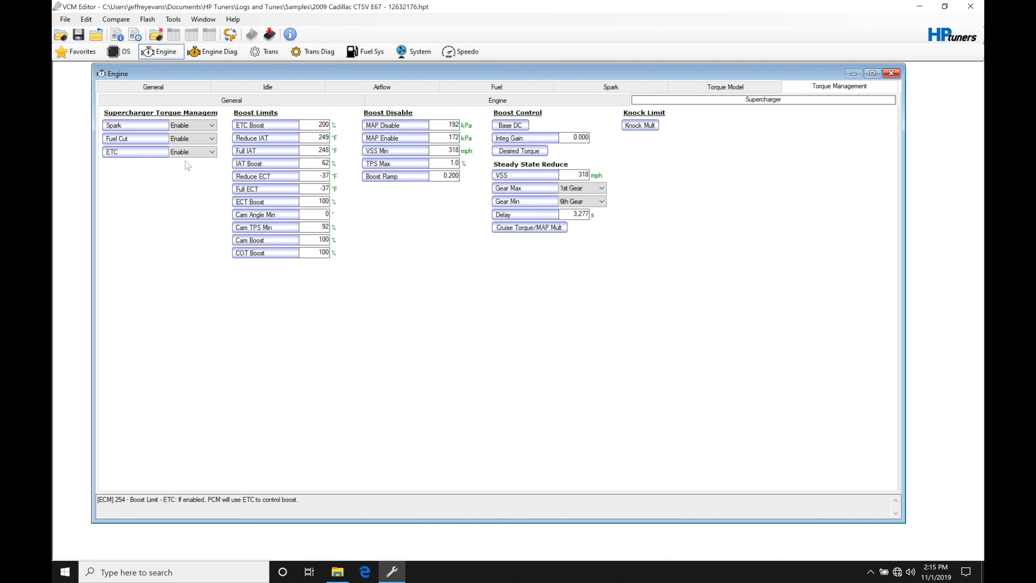